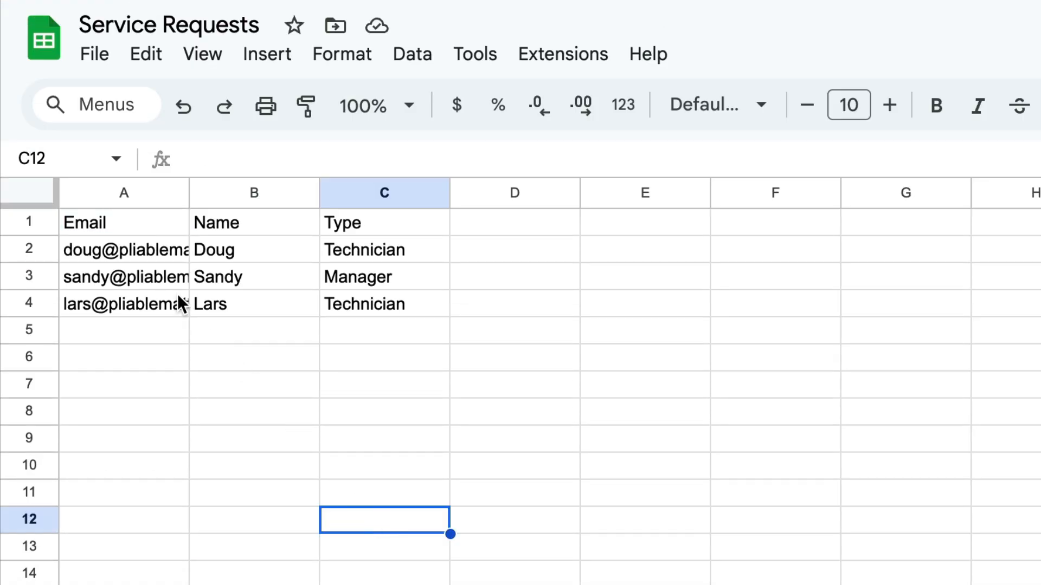
# Open the app's Security Filters, where Requests and Users are both unfiltered
pyautogui.click(123, 249)
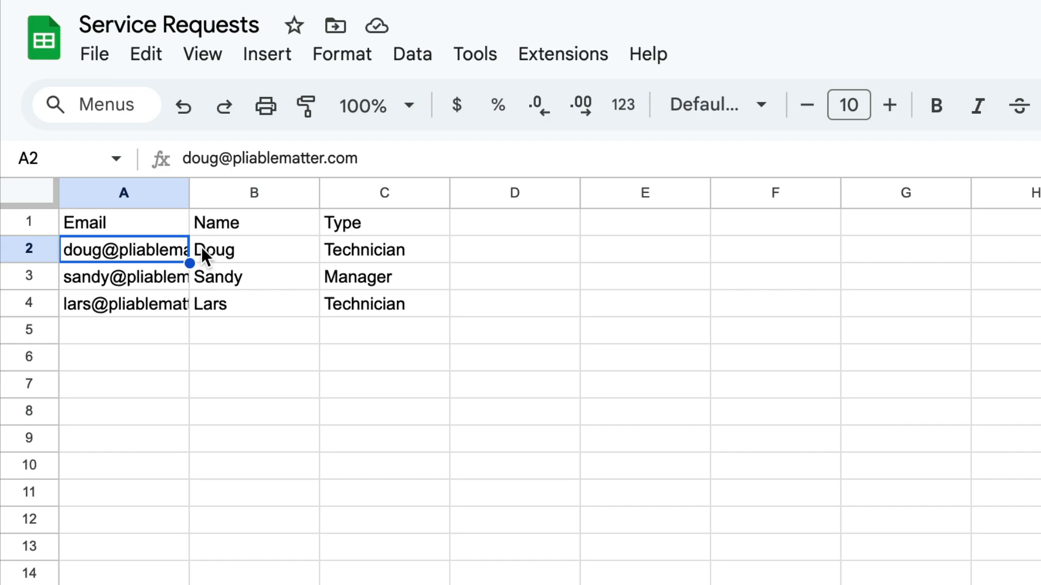
pyautogui.moveTo(336, 258)
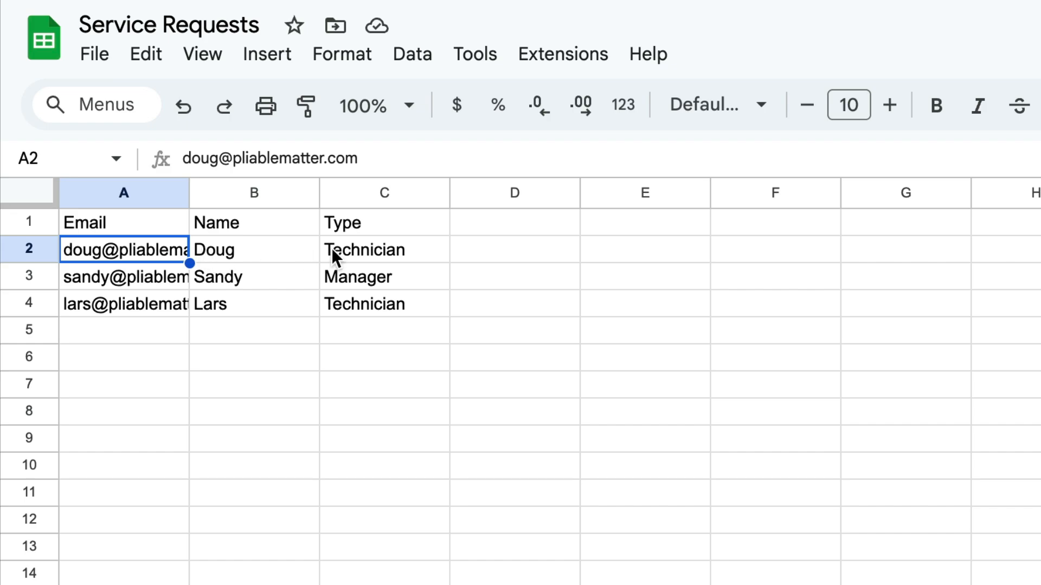
pyautogui.moveTo(397, 258)
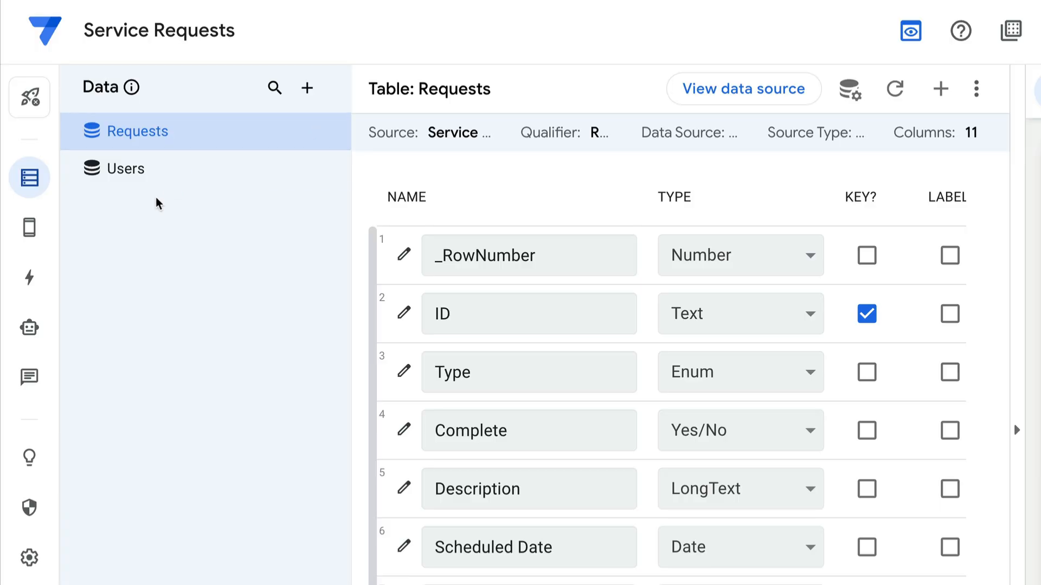
pyautogui.moveTo(133, 214)
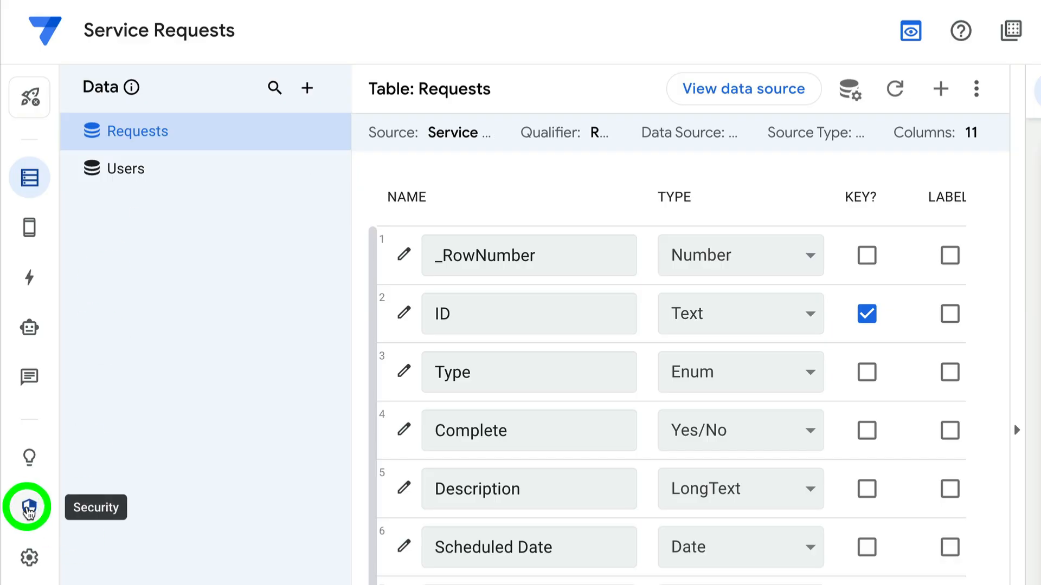
pyautogui.click(29, 507)
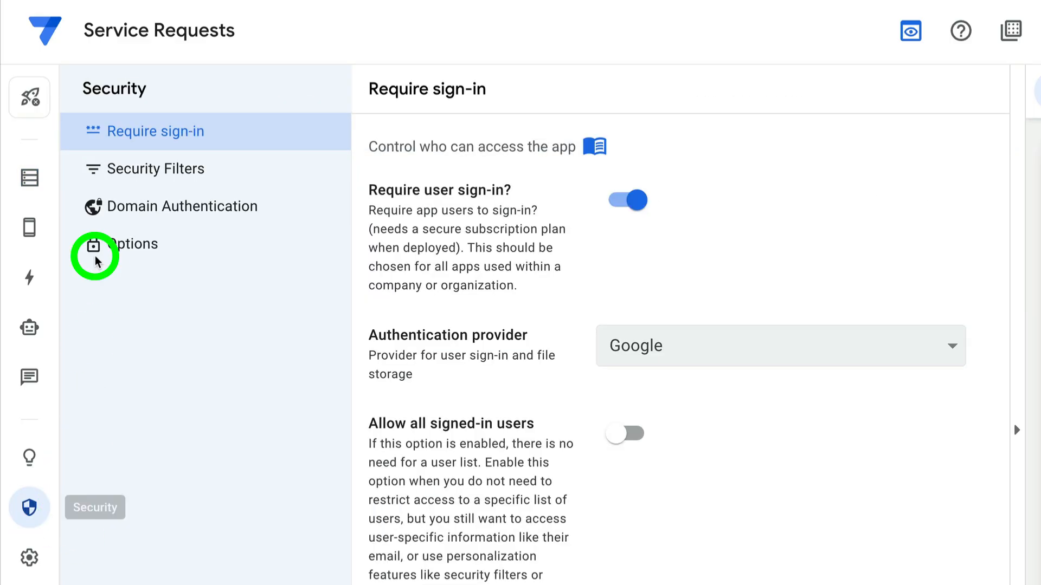
pyautogui.click(159, 168)
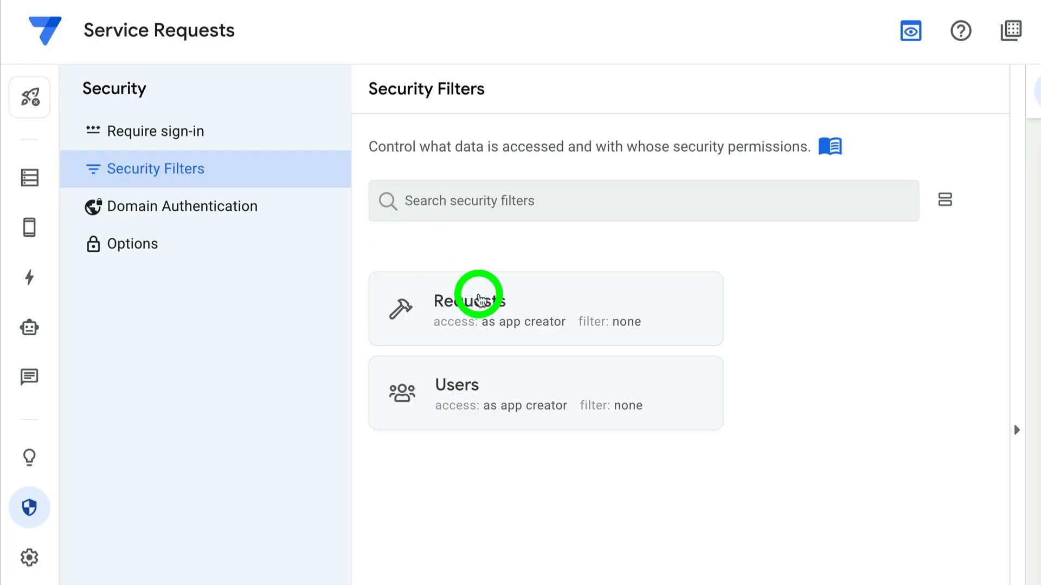
pyautogui.moveTo(529, 305)
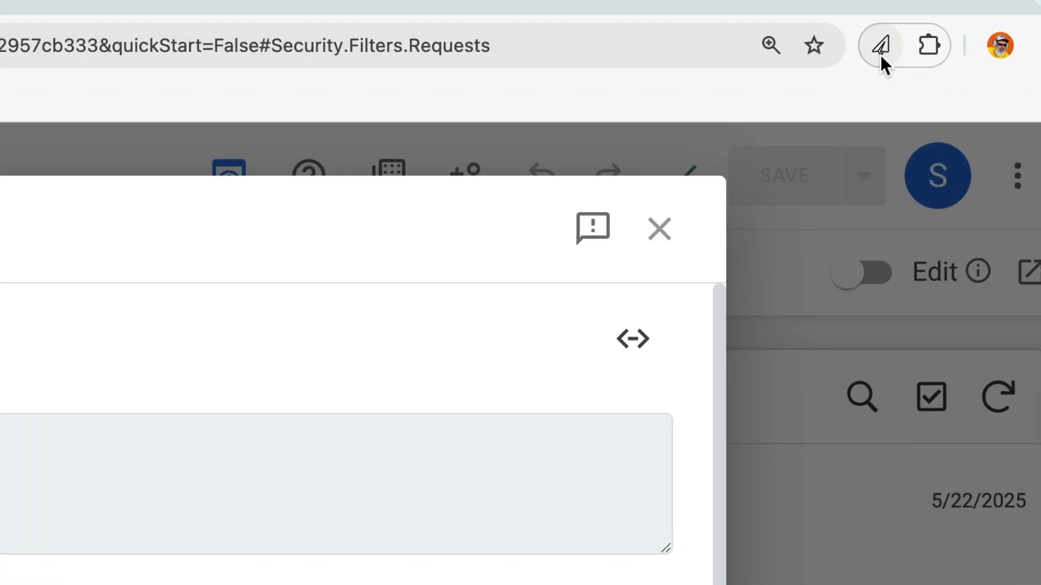
# Ask AppSheet Advisor for a filter showing managers all requests and technicians only their assigned ones
pyautogui.click(881, 45)
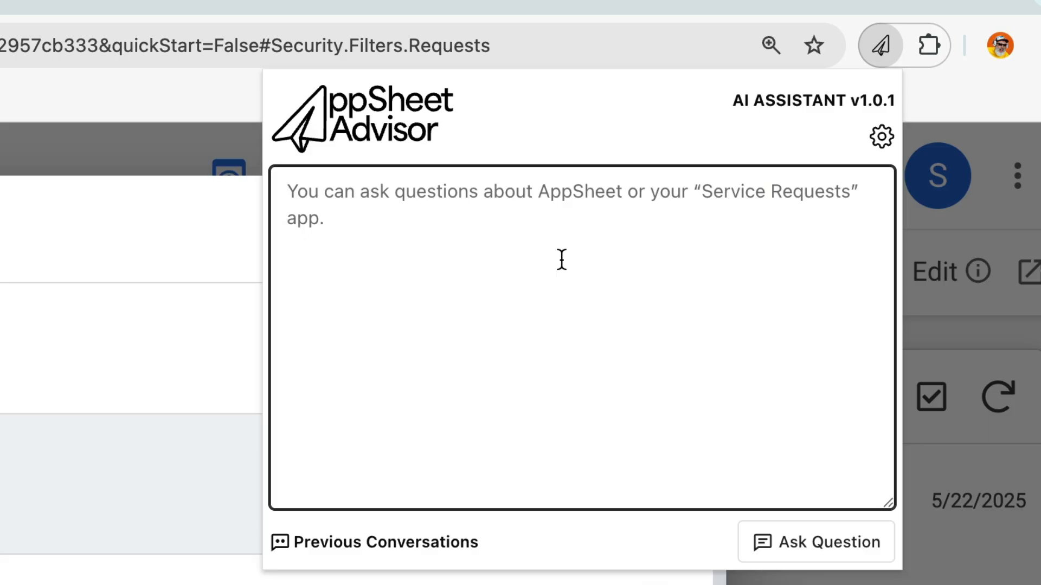
pyautogui.write("What's the security filter expression to show all requests to managers and only the current technican's")
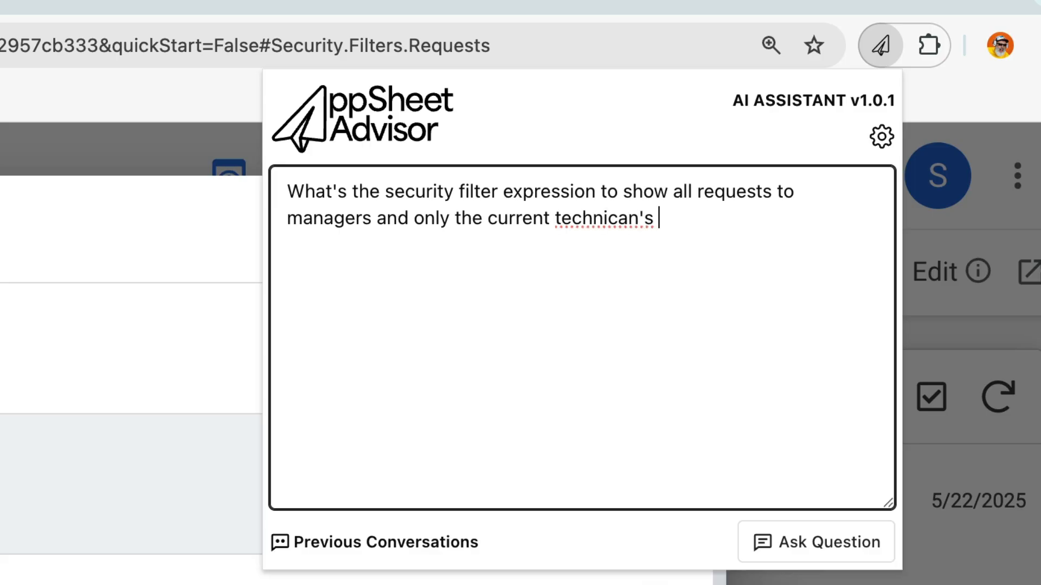
pyautogui.write('requests to technicians?')
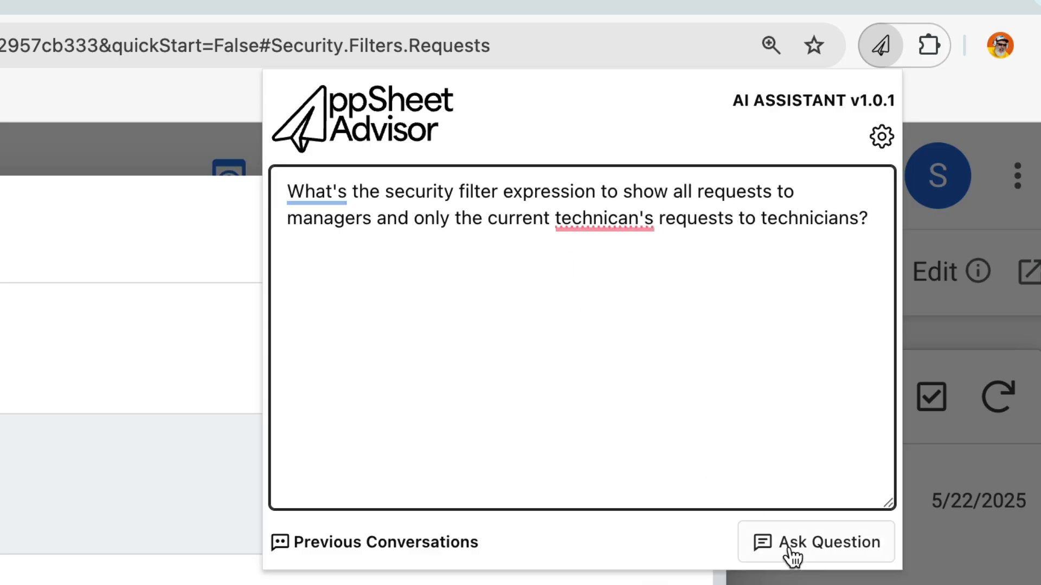
pyautogui.click(815, 542)
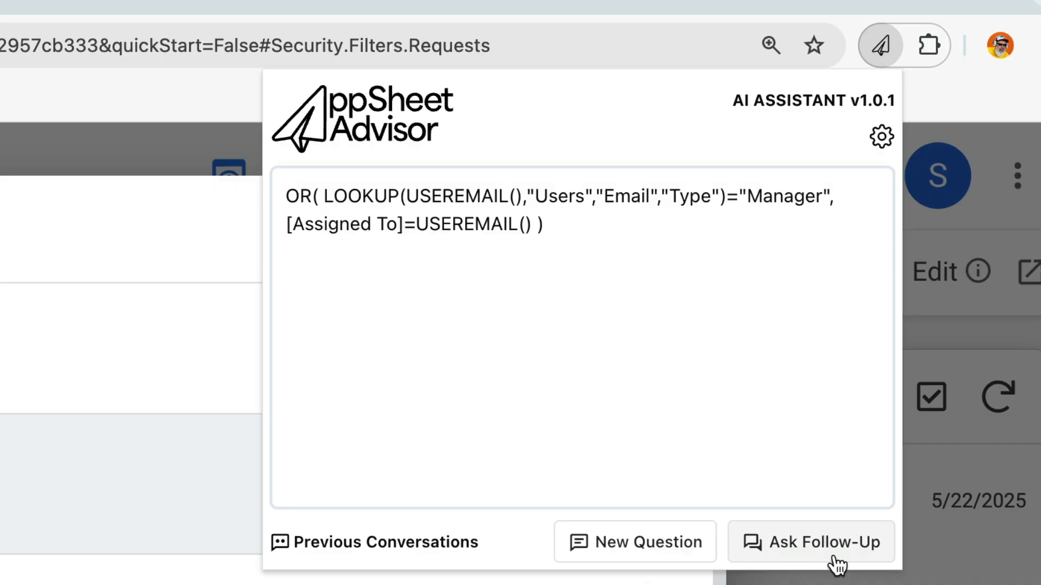
pyautogui.moveTo(551, 229)
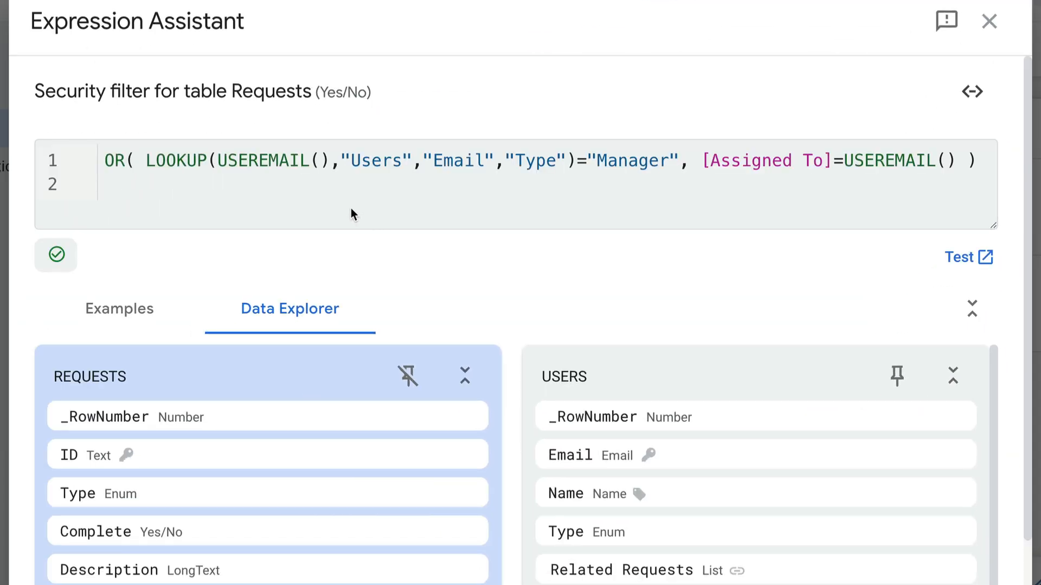
pyautogui.moveTo(304, 192)
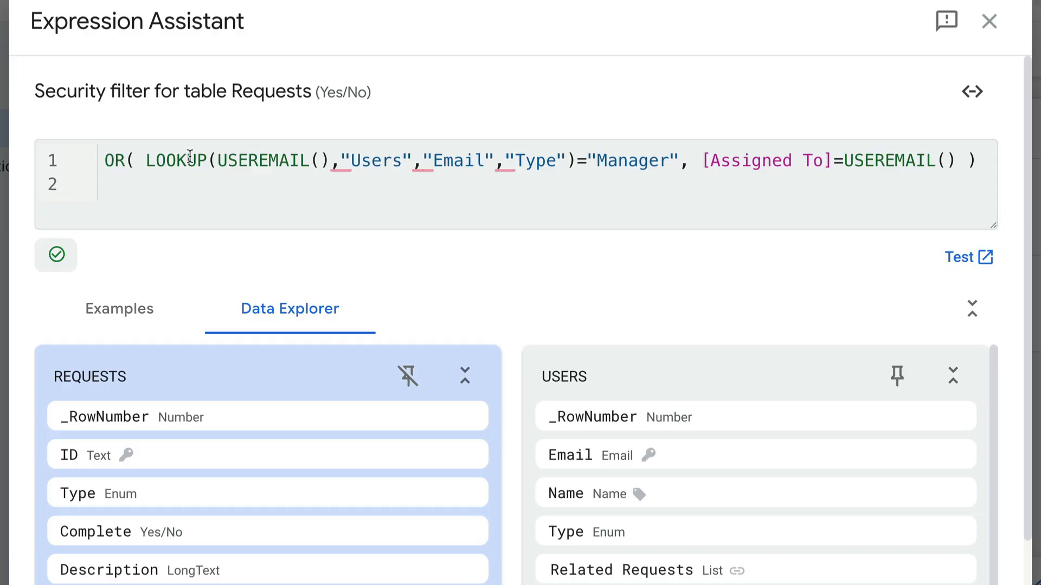
pyautogui.moveTo(104, 134)
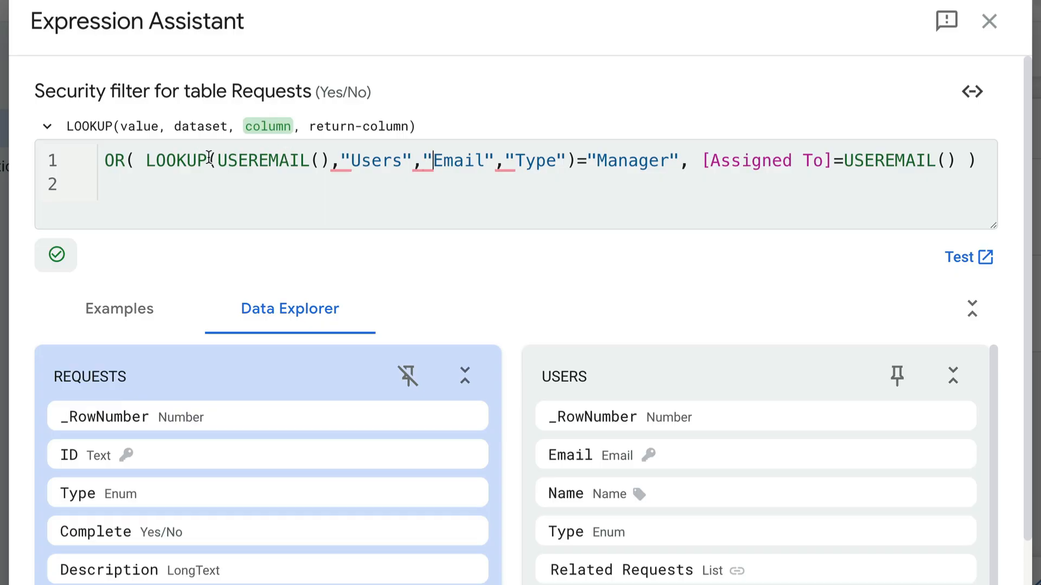
# Save the Requests filter as OR(LOOKUP(...)="Manager", [Assigned To]=USEREMAIL())
pyautogui.doubleClick(264, 160)
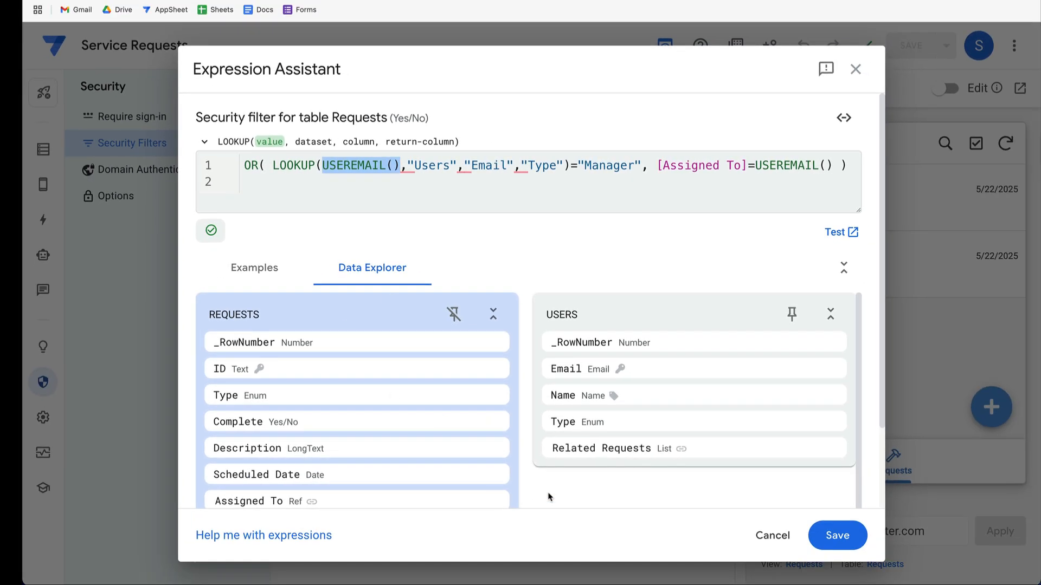
pyautogui.click(837, 535)
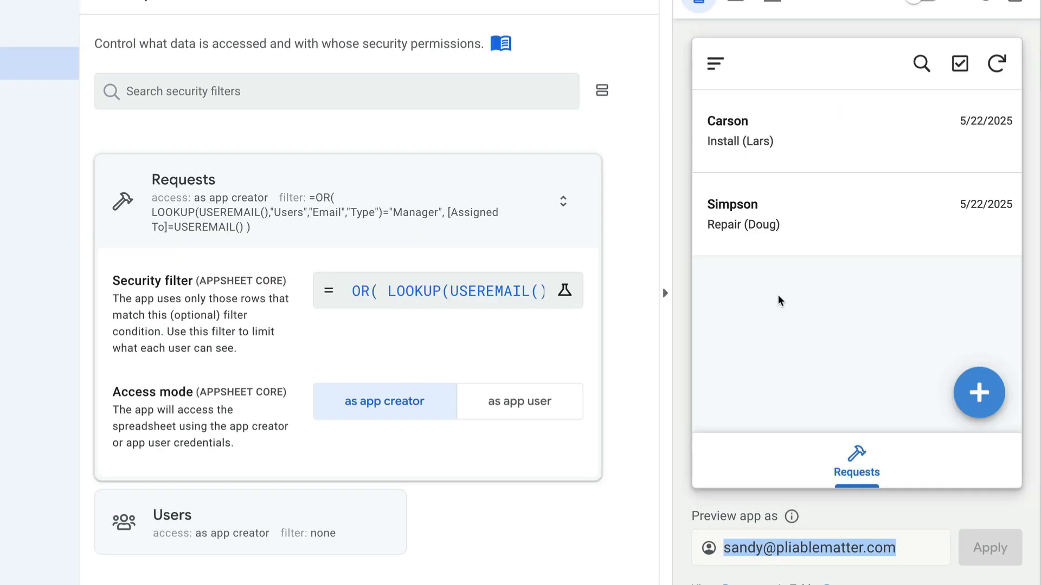
pyautogui.moveTo(823, 292)
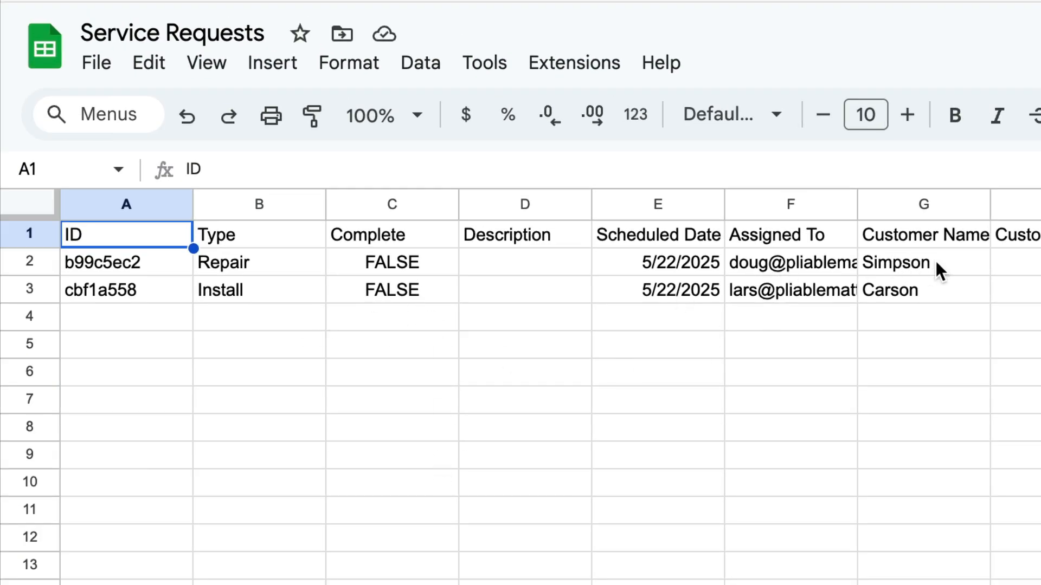
pyautogui.moveTo(993, 357)
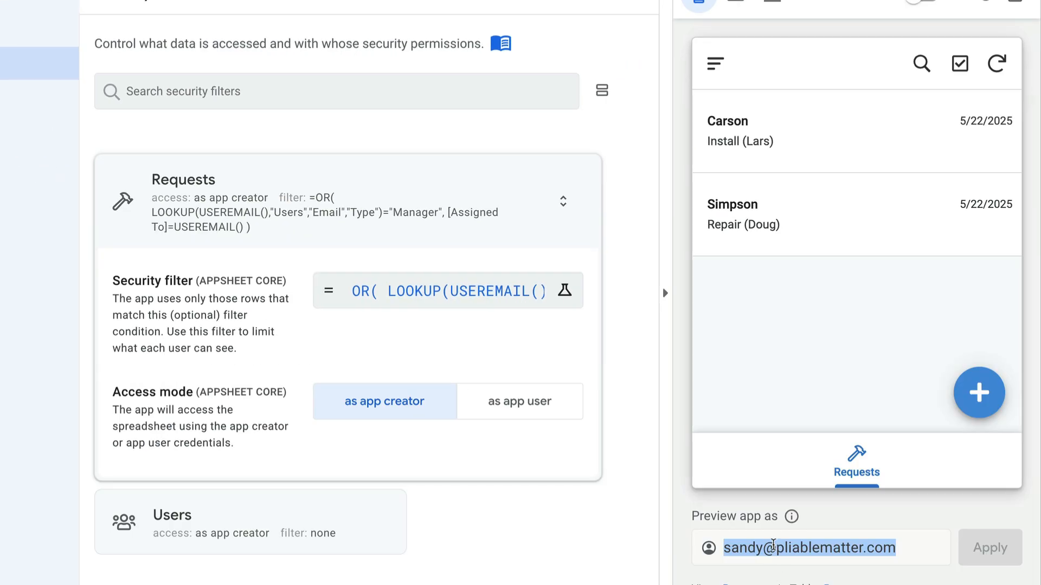
# Preview as technician Doug to see only Carson's install, then switch back to manager Sandy
pyautogui.write('doug')
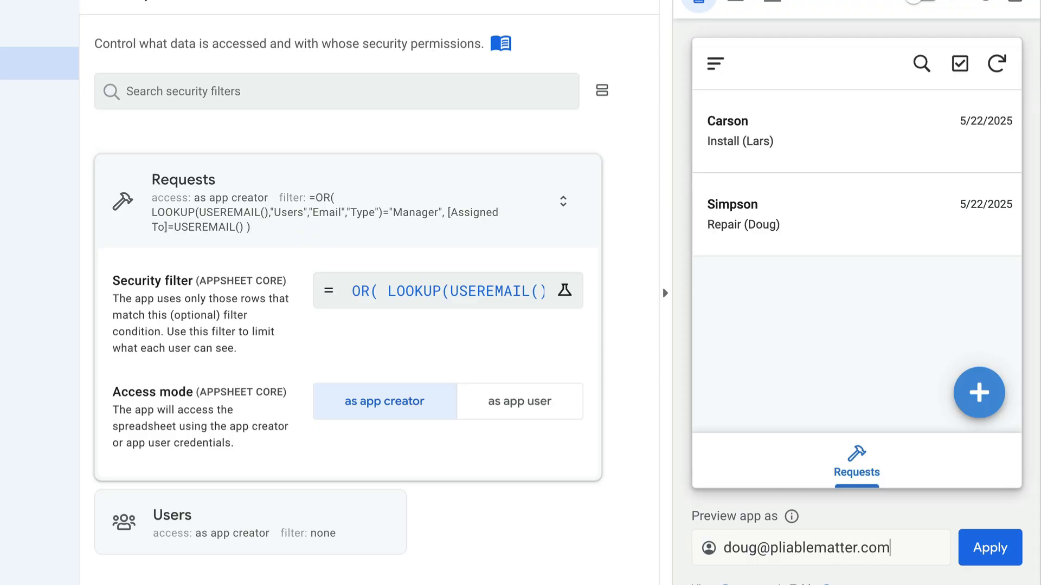
pyautogui.click(989, 548)
pyautogui.write('san')
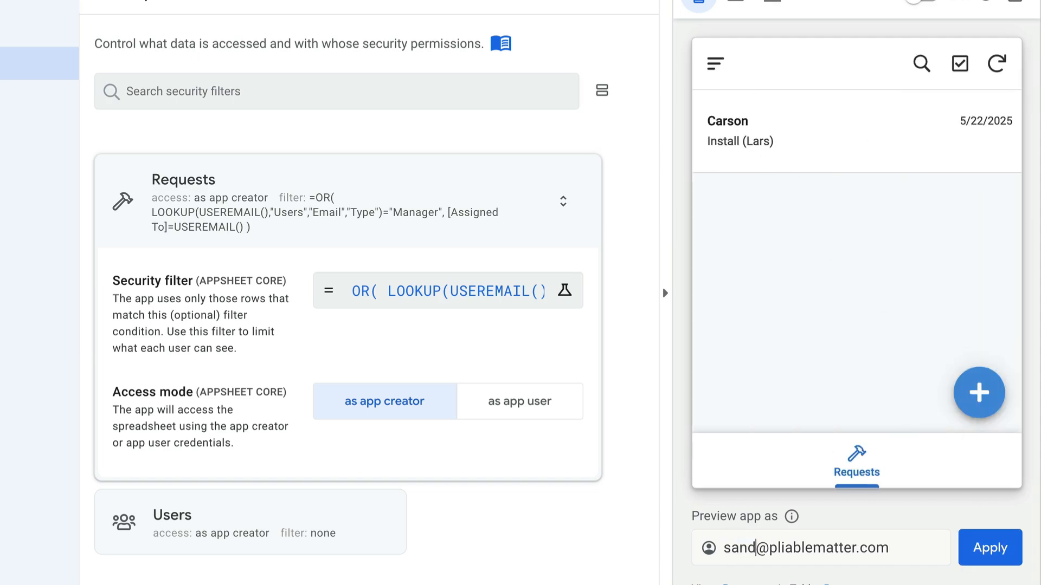
pyautogui.click(990, 548)
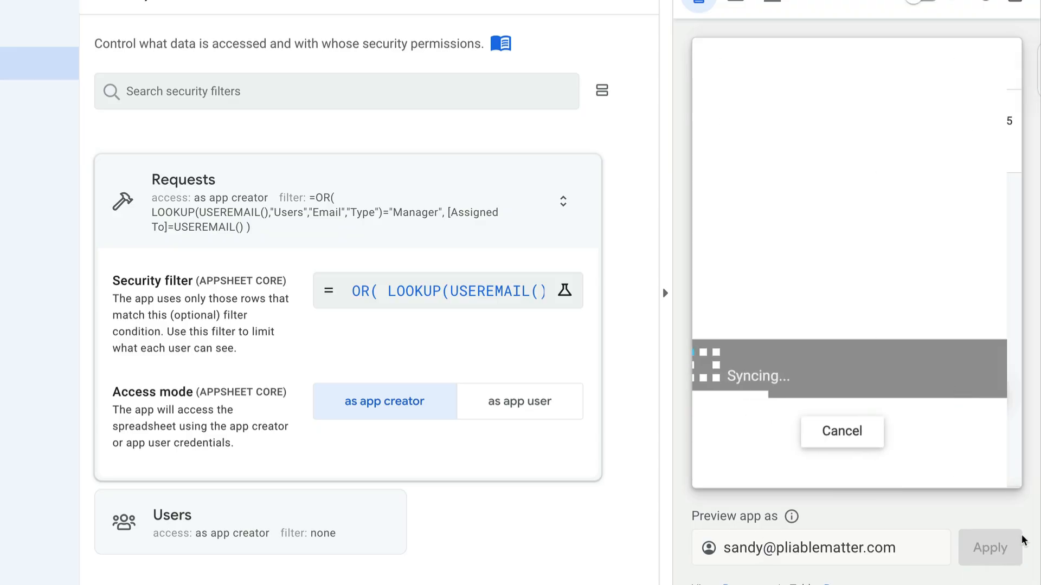